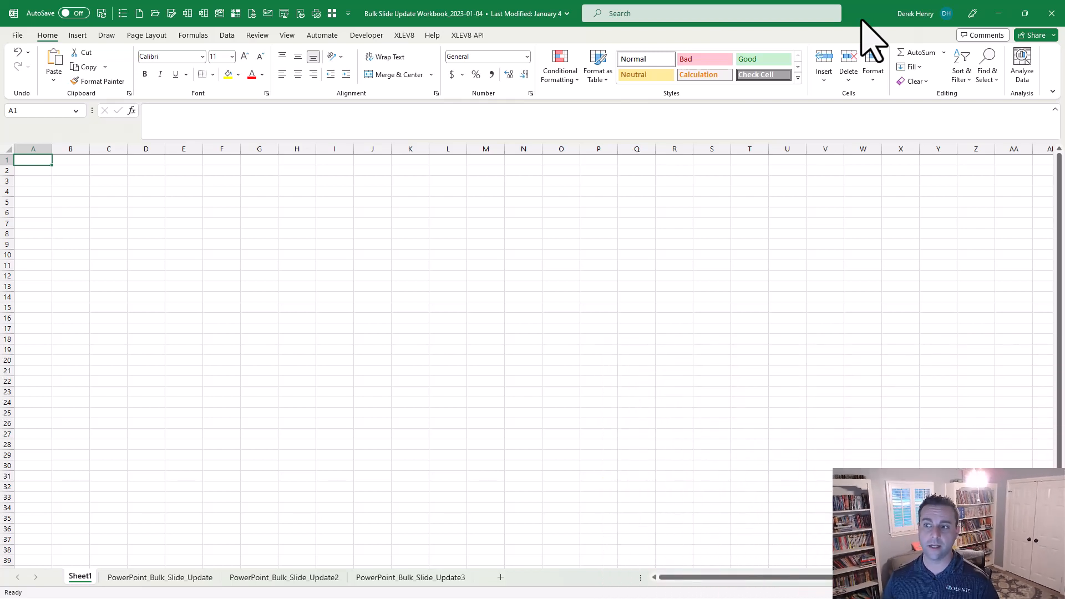
- Switch from the Slide13–Slide24 settings sheet to PowerPoint_Bulk_Slide_Update2 with the Day_1–Day_12 edits
left_click(820, 287)
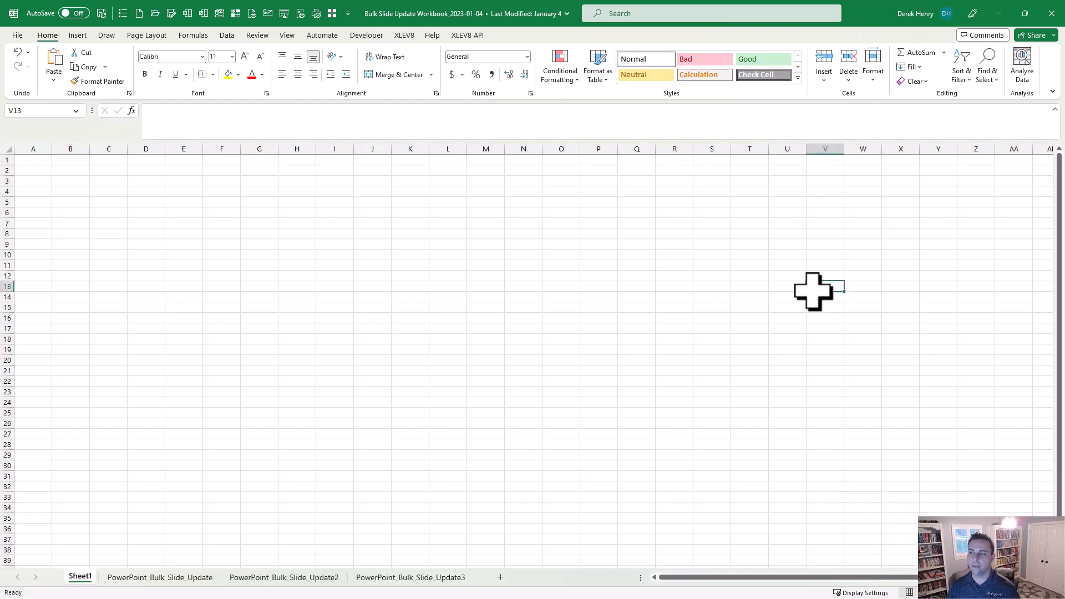
left_click(160, 577)
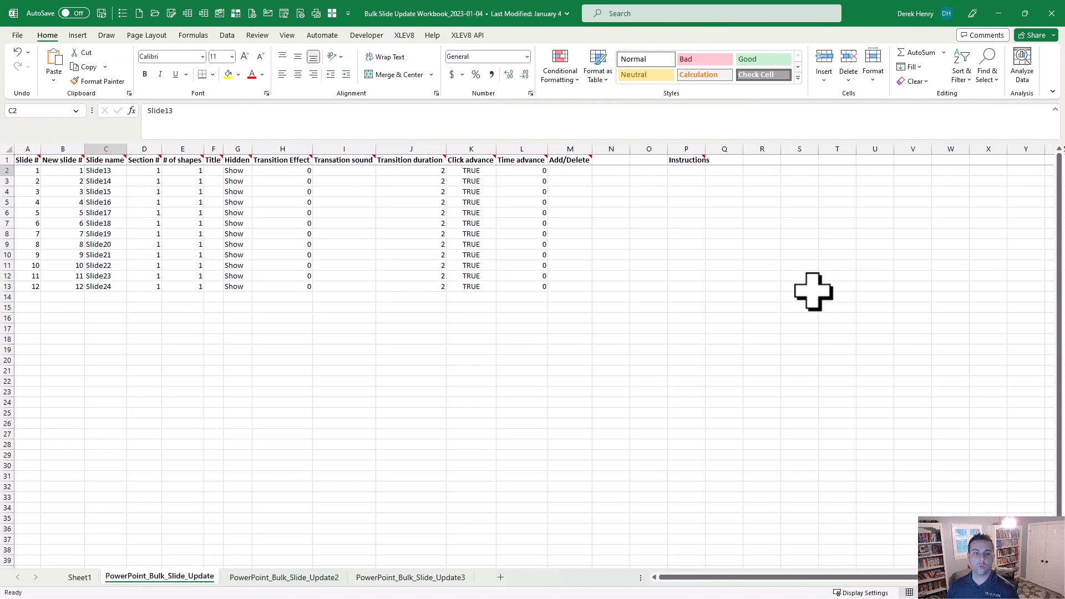
left_click(283, 580)
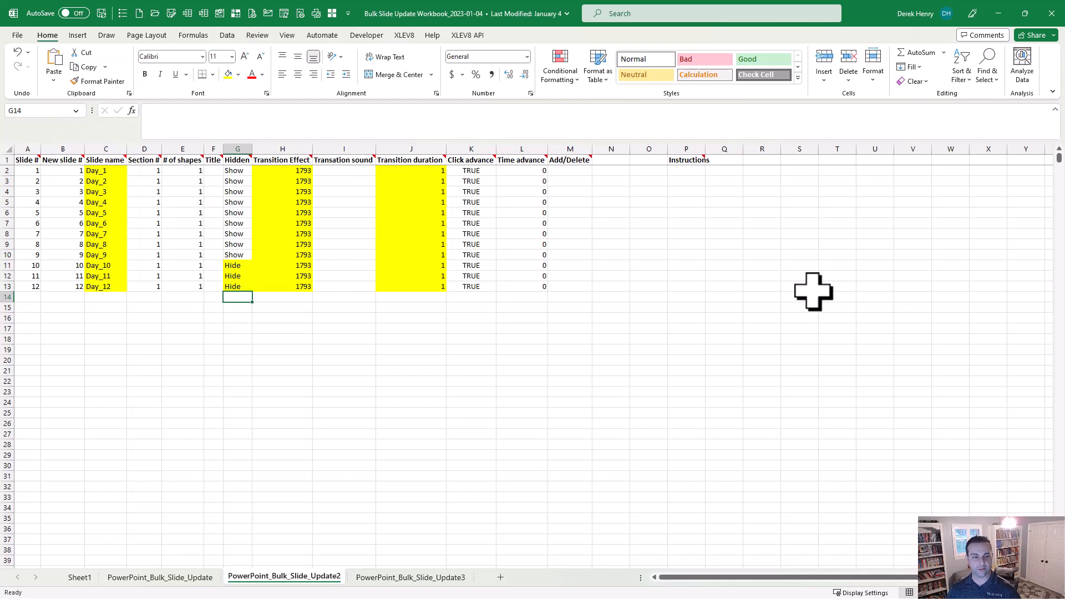
- Switch to the PowerPoint_Bulk_Slide_Update3 sheet with the before/after PowerPoint screenshots
left_click(409, 577)
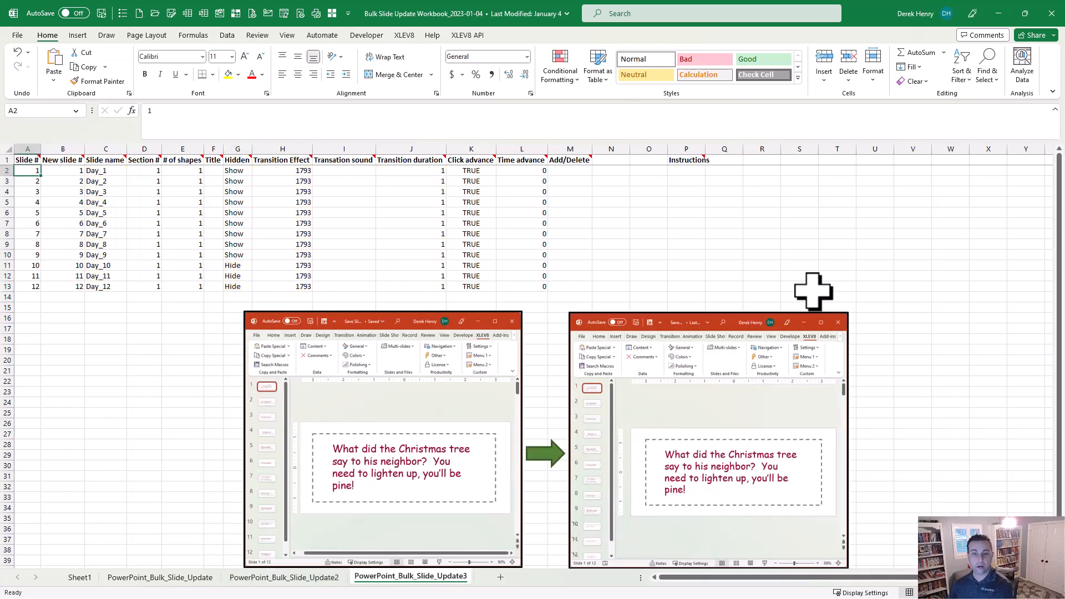
mouse_move(893, 428)
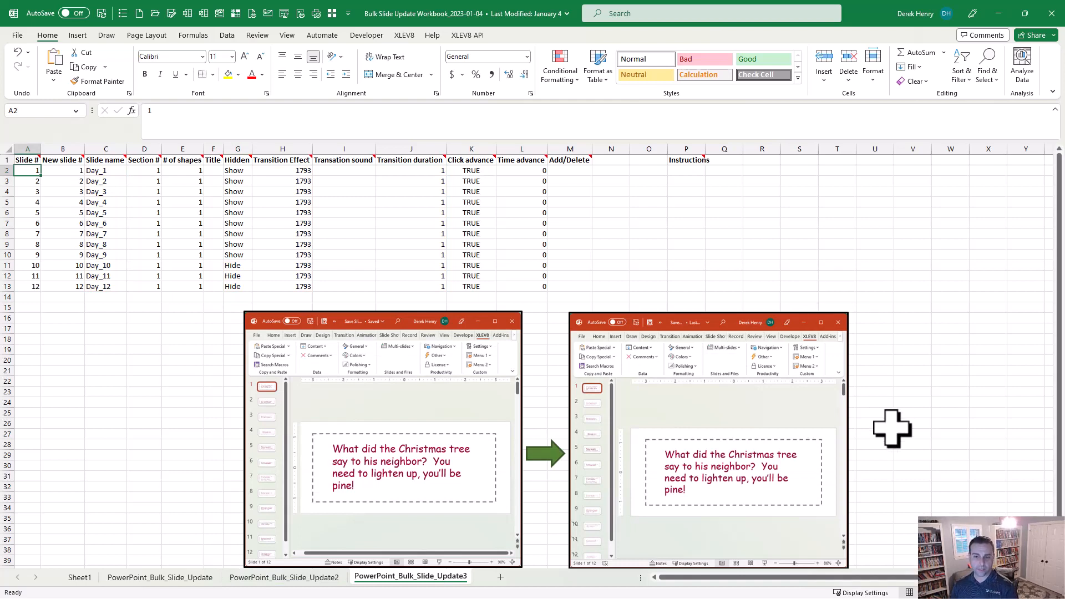
mouse_move(551, 535)
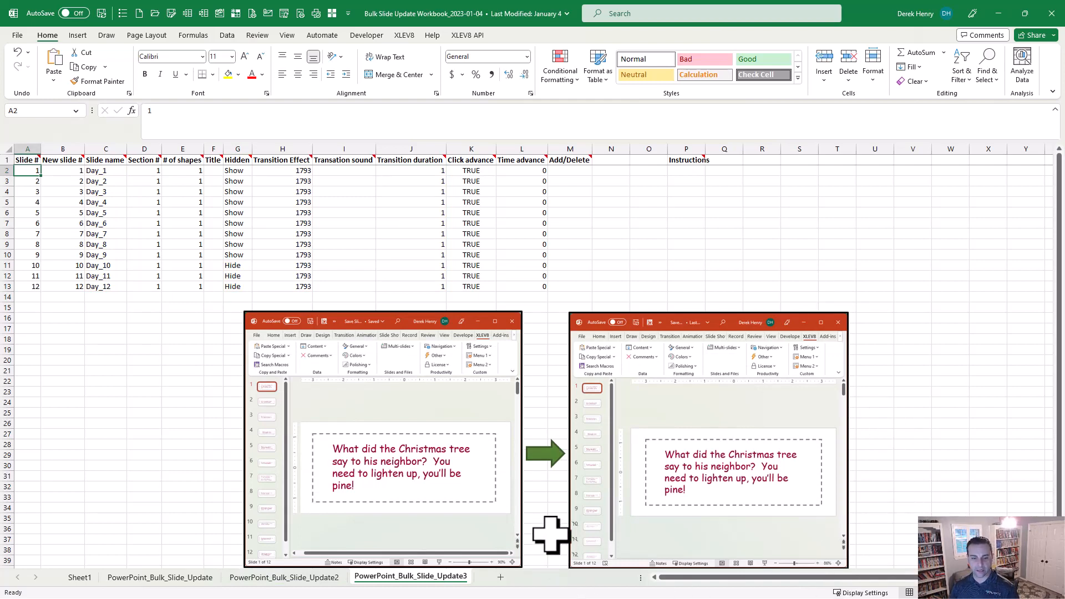